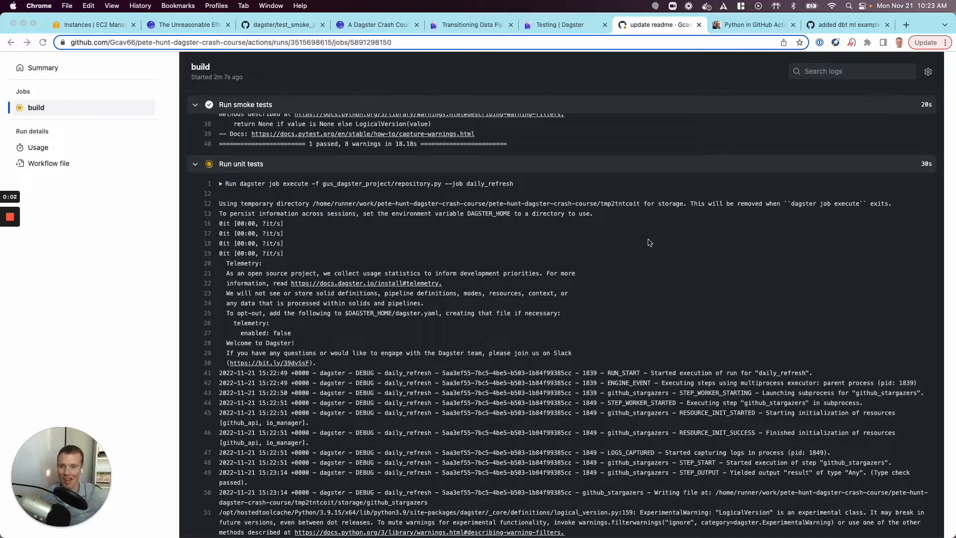
pyautogui.moveTo(623, 209)
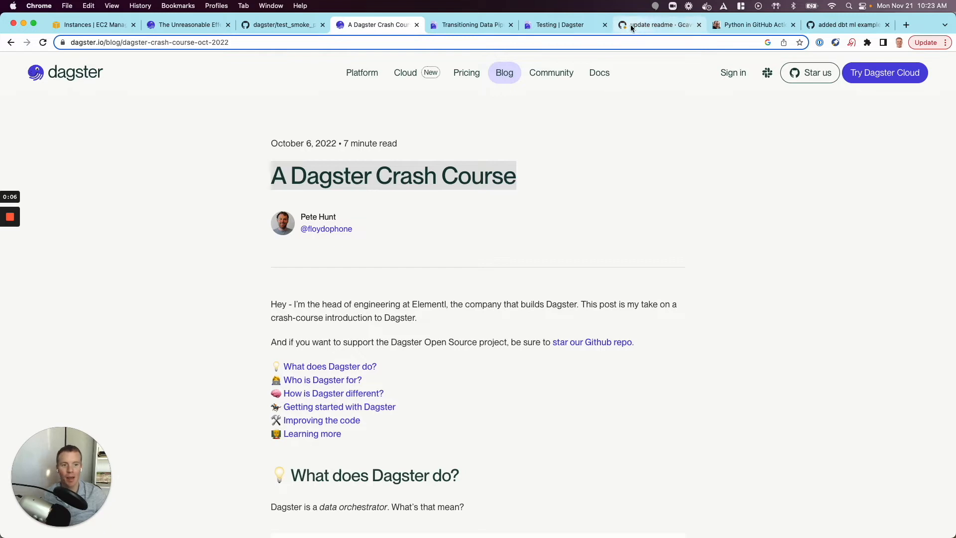
# - Add Foo to the README's opening line, commit to a new branch, and propose the pull request
pyautogui.click(658, 25)
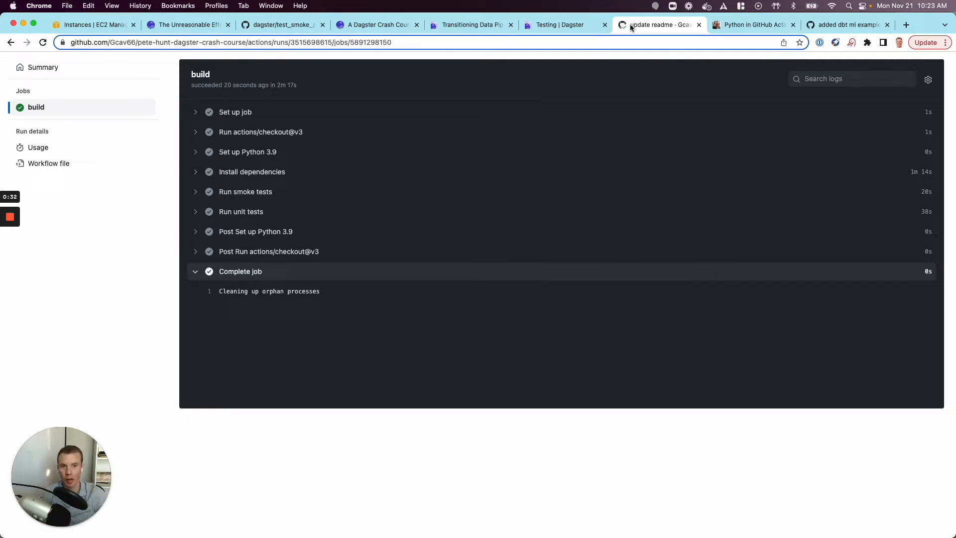
pyautogui.moveTo(309, 155)
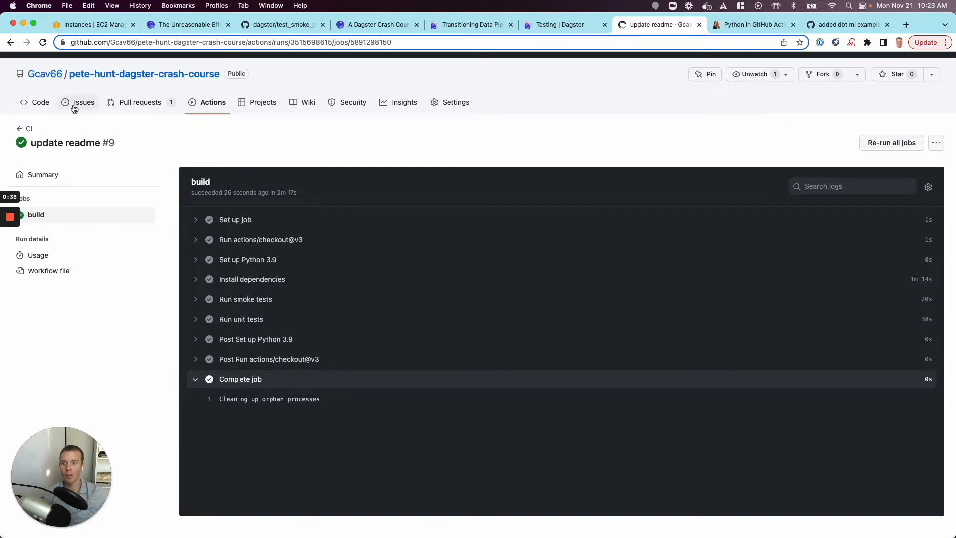
pyautogui.click(41, 102)
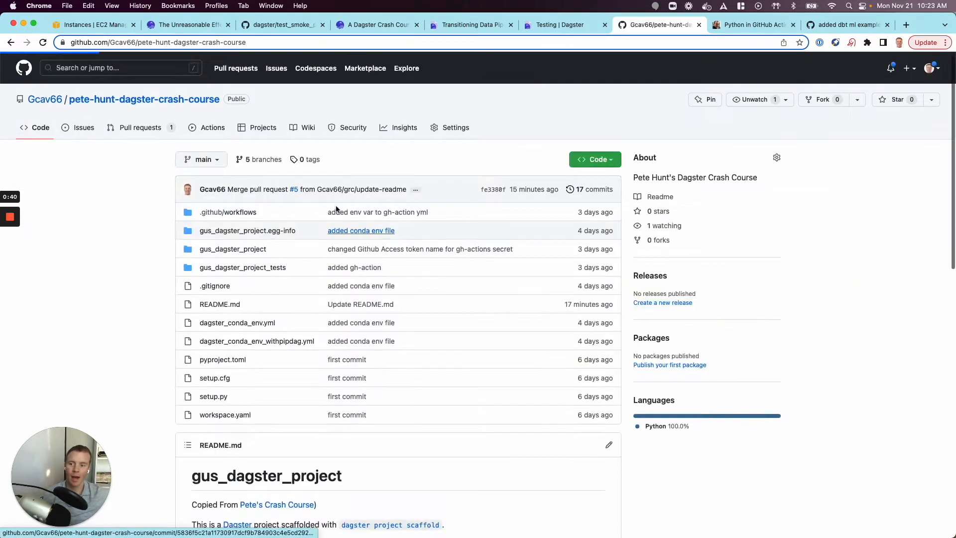
pyautogui.scroll(-3)
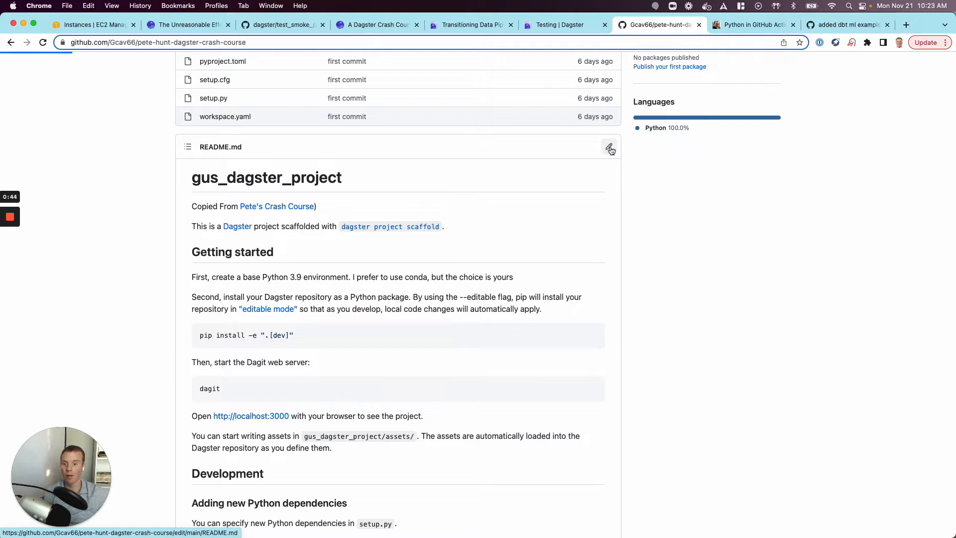
pyautogui.click(609, 147)
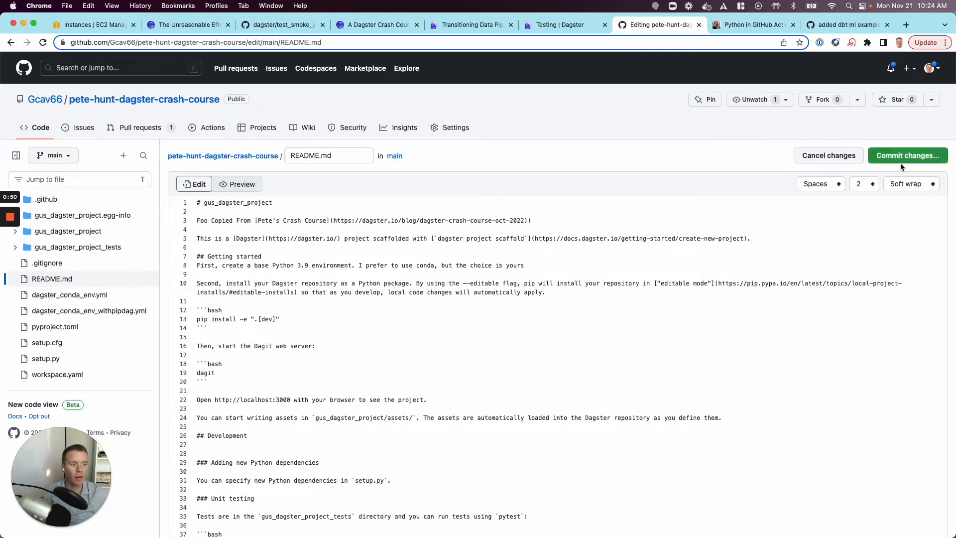
pyautogui.click(908, 155)
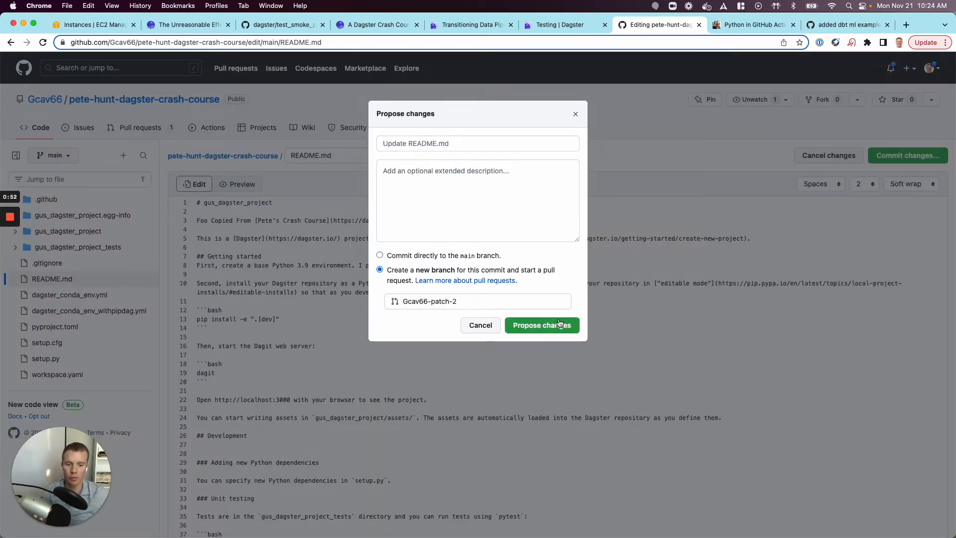
pyautogui.click(541, 325)
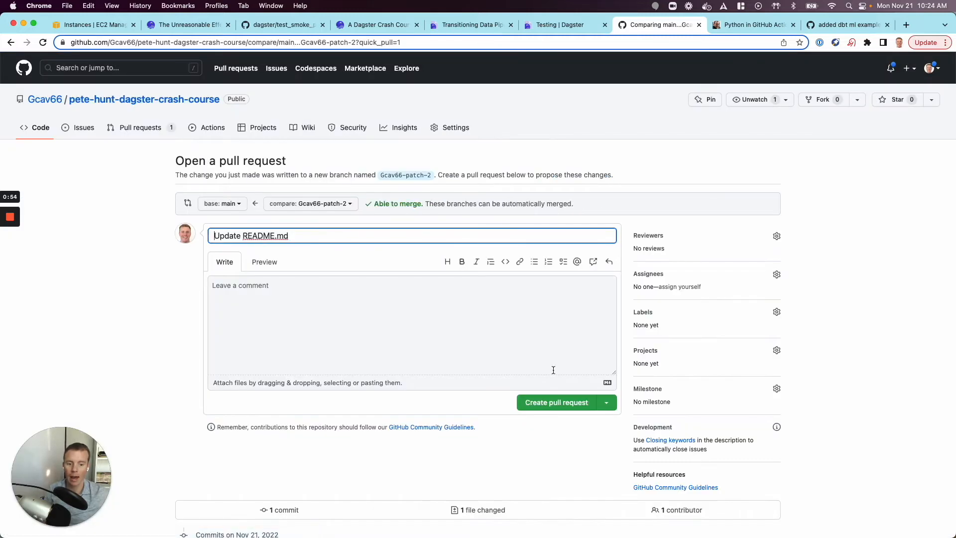
pyautogui.click(556, 402)
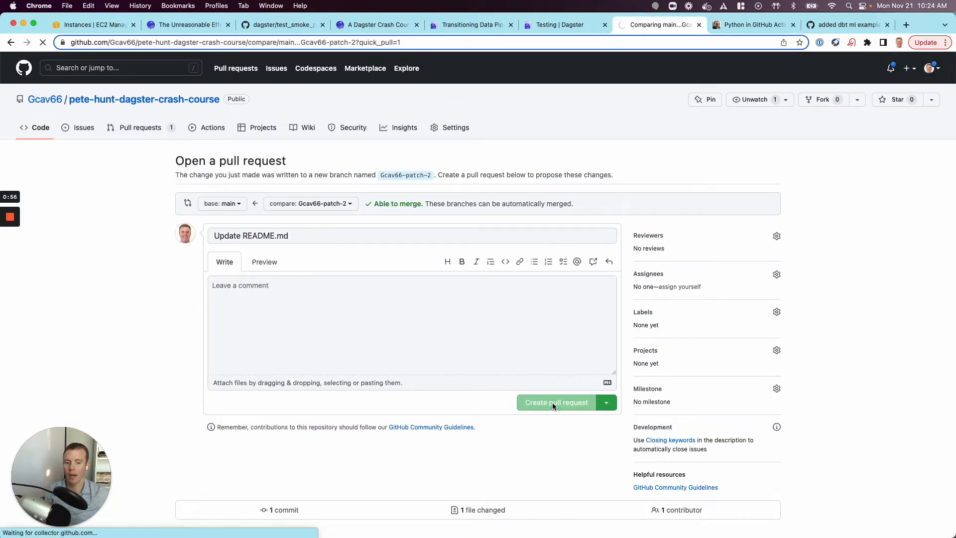
# - Submit the 'Update README.md' pull request so PR #7 opens with its CI build queued
pyautogui.click(556, 403)
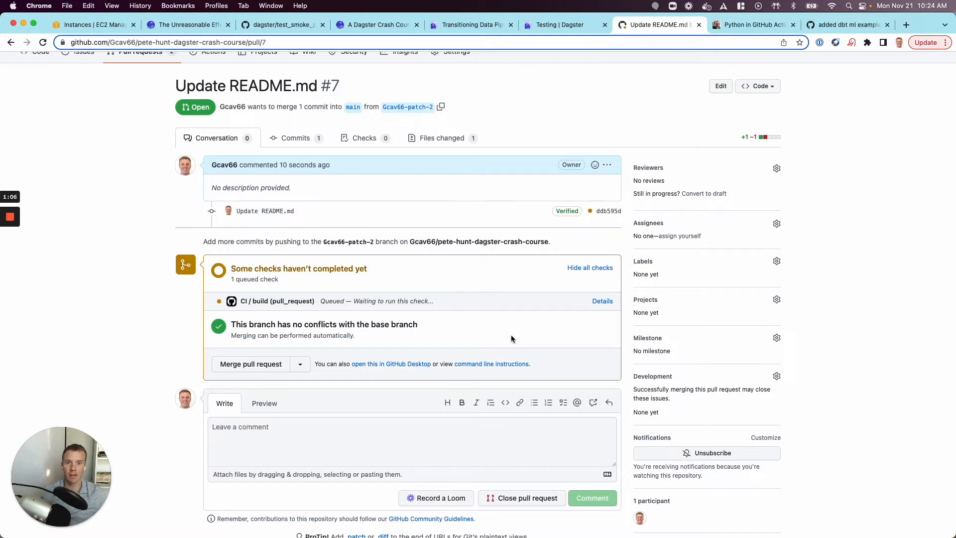
pyautogui.moveTo(502, 332)
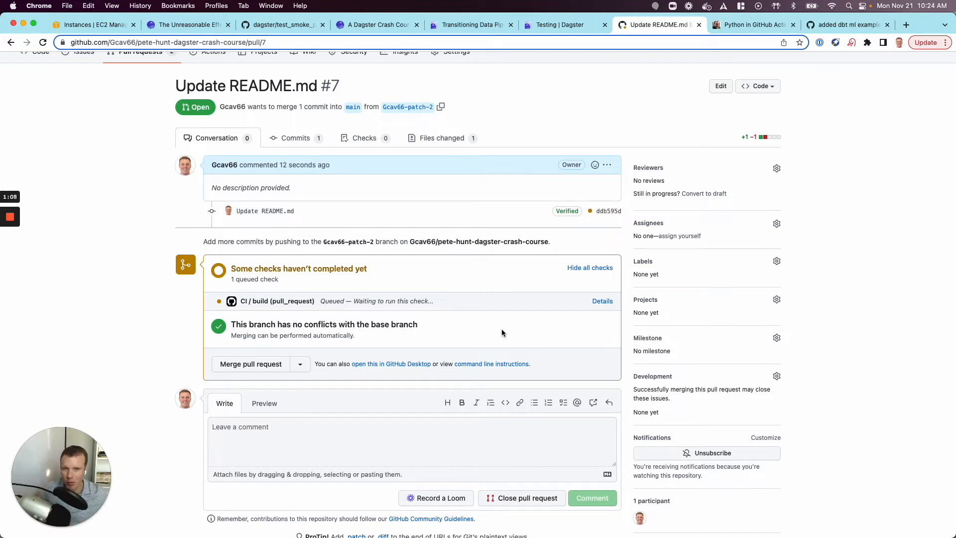
pyautogui.moveTo(603, 304)
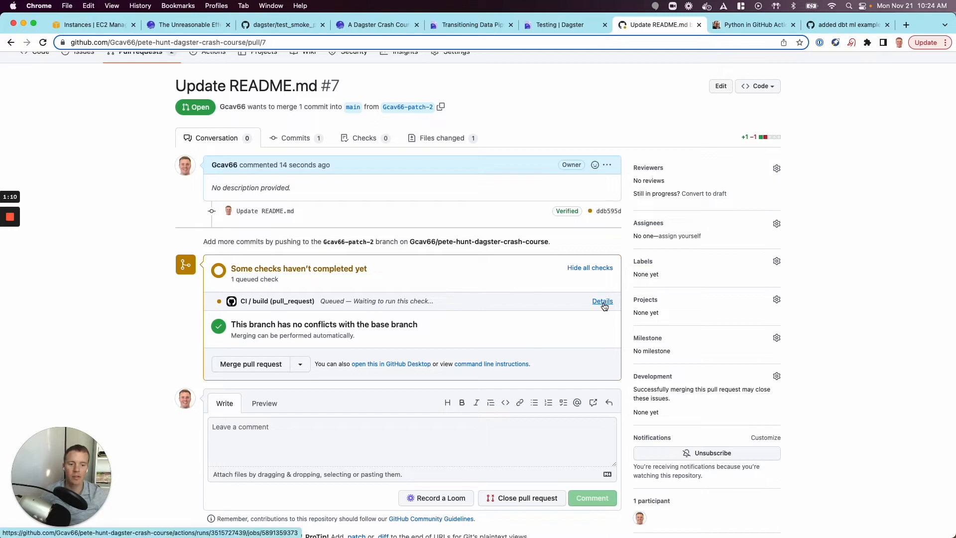
# - Open the queued CI / build check details and scroll through its workflow file
pyautogui.click(602, 301)
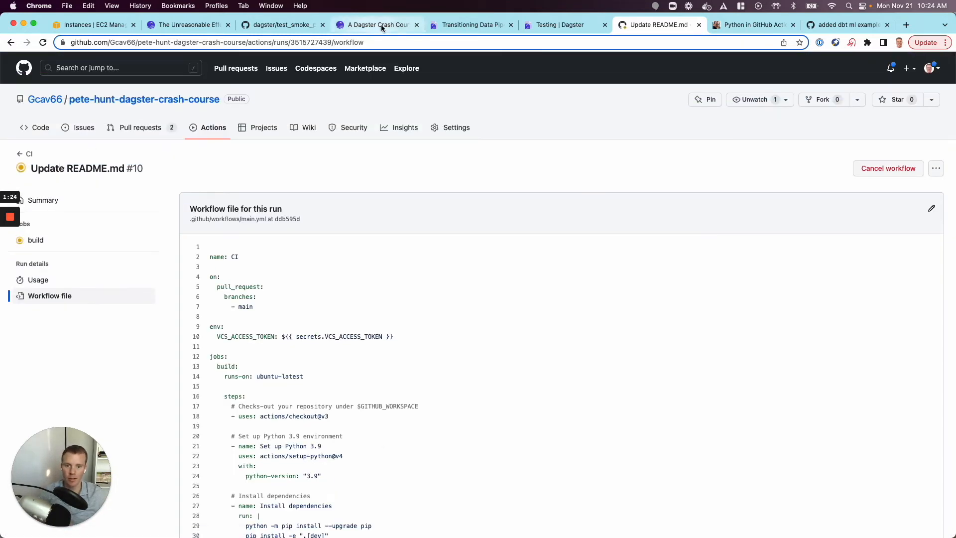
pyautogui.scroll(-3)
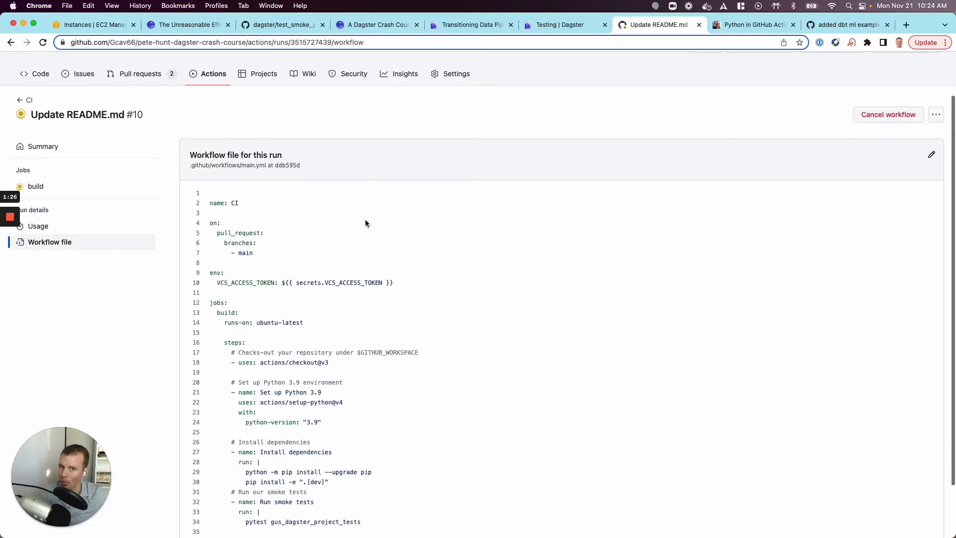
pyautogui.scroll(-3)
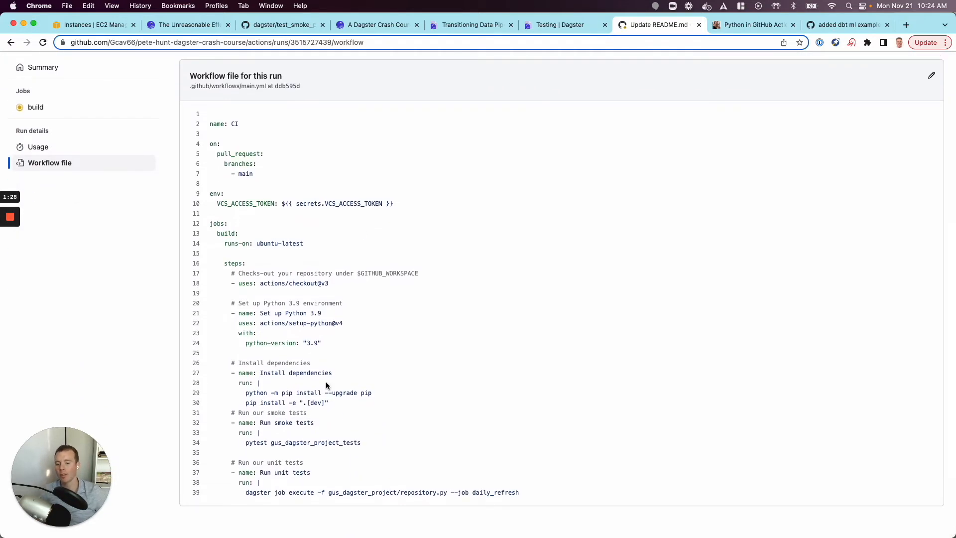
pyautogui.moveTo(319, 382)
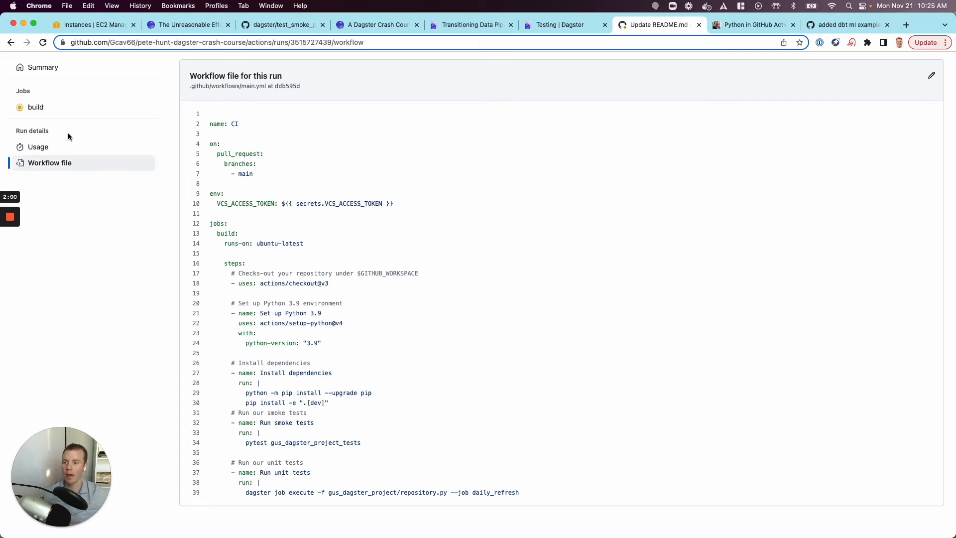
pyautogui.moveTo(70, 126)
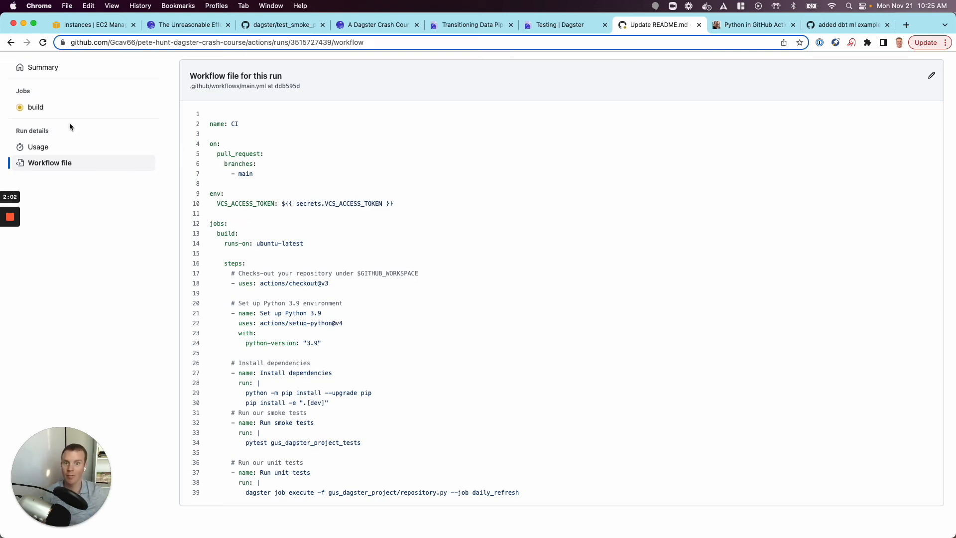